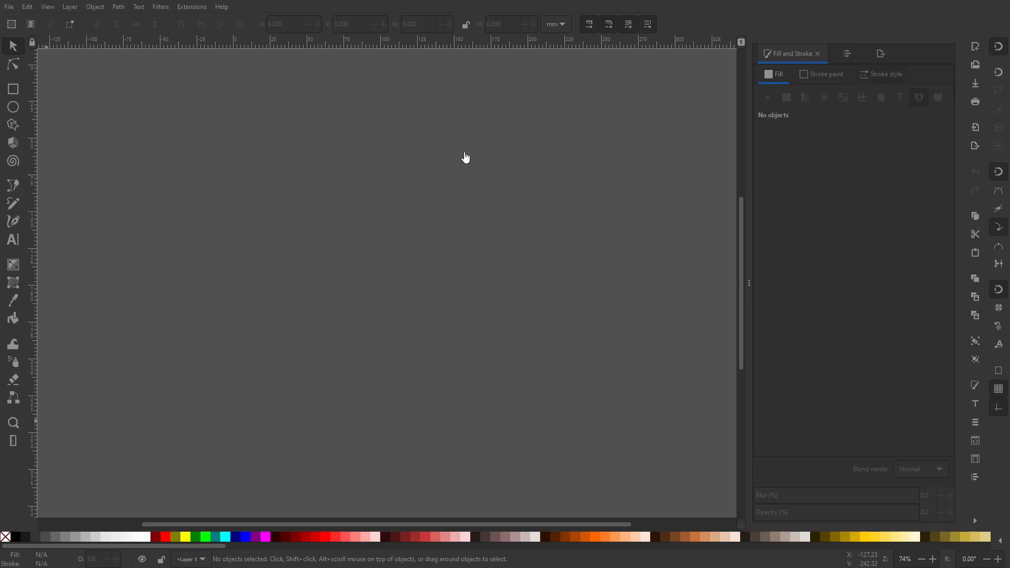
Fit the imported Twitter bird image into the canvas view
left_click(417, 269)
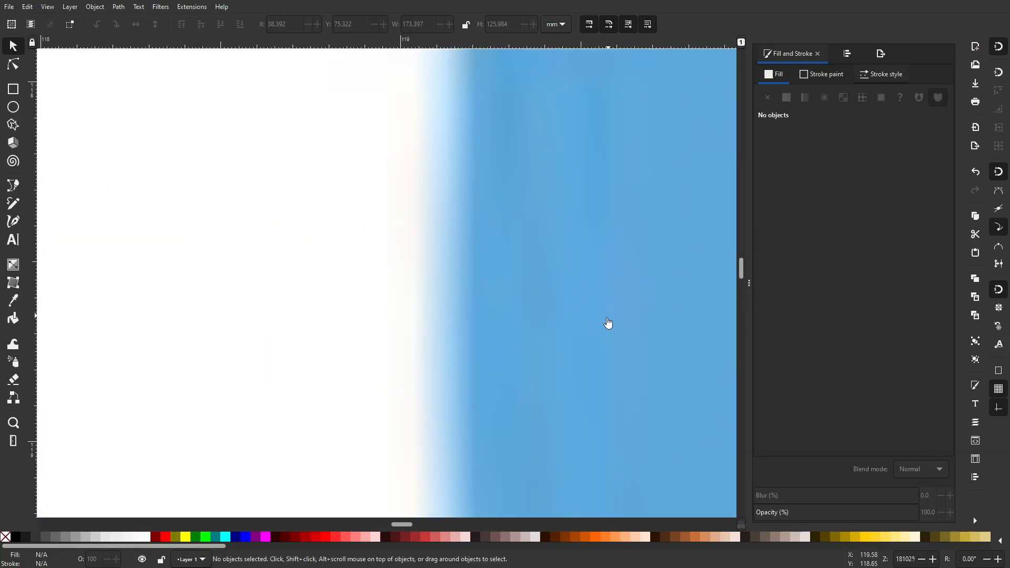
mouse_move(636, 314)
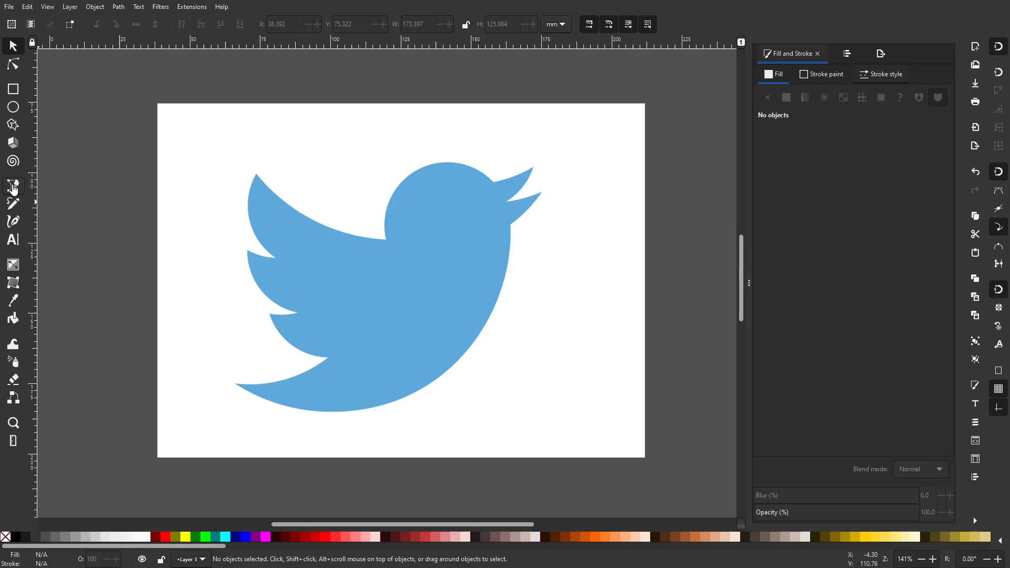
Draw a closed straight-line path around the bird starting at the wing-head notch
left_click(12, 186)
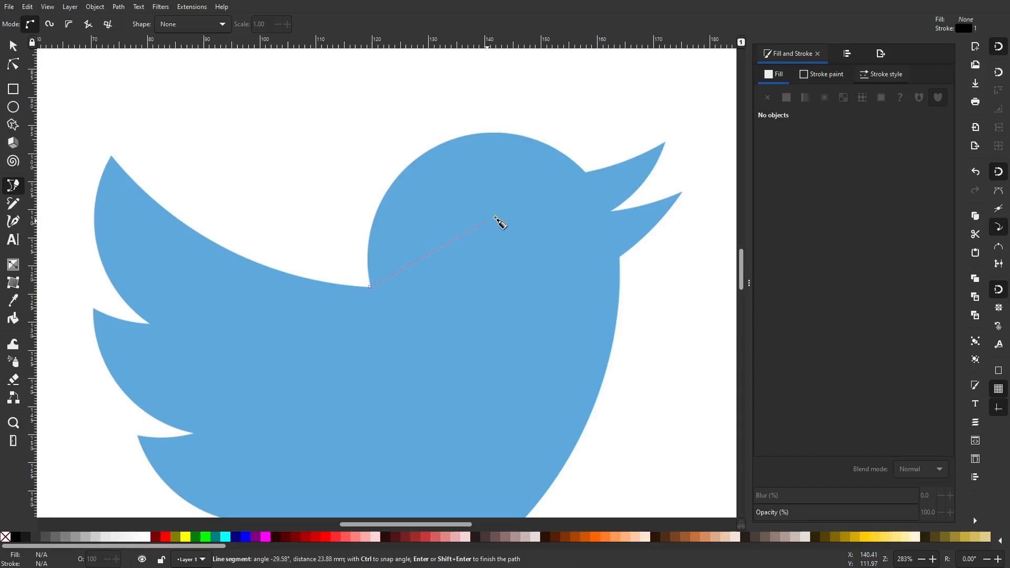
mouse_move(590, 176)
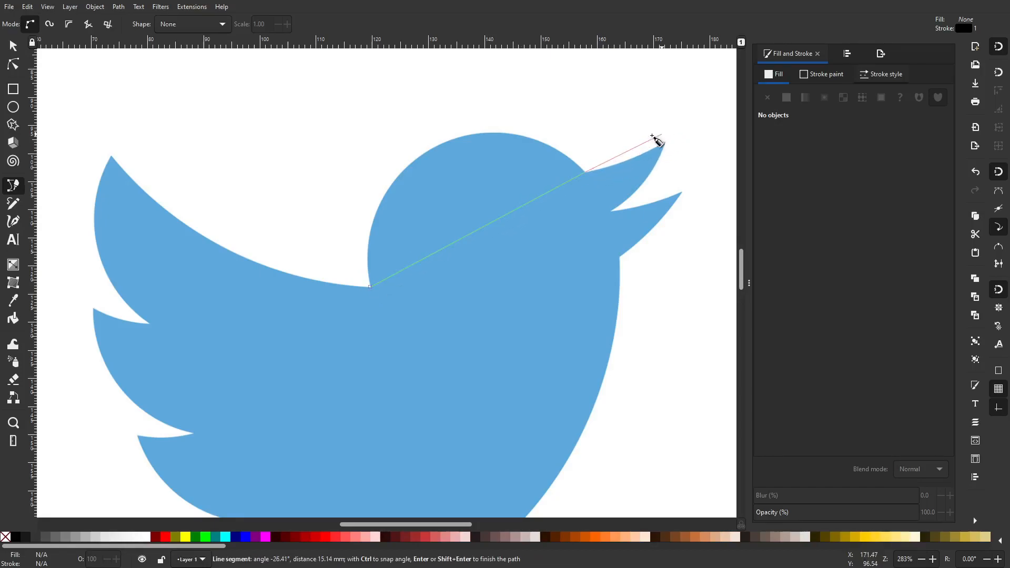
mouse_move(419, 242)
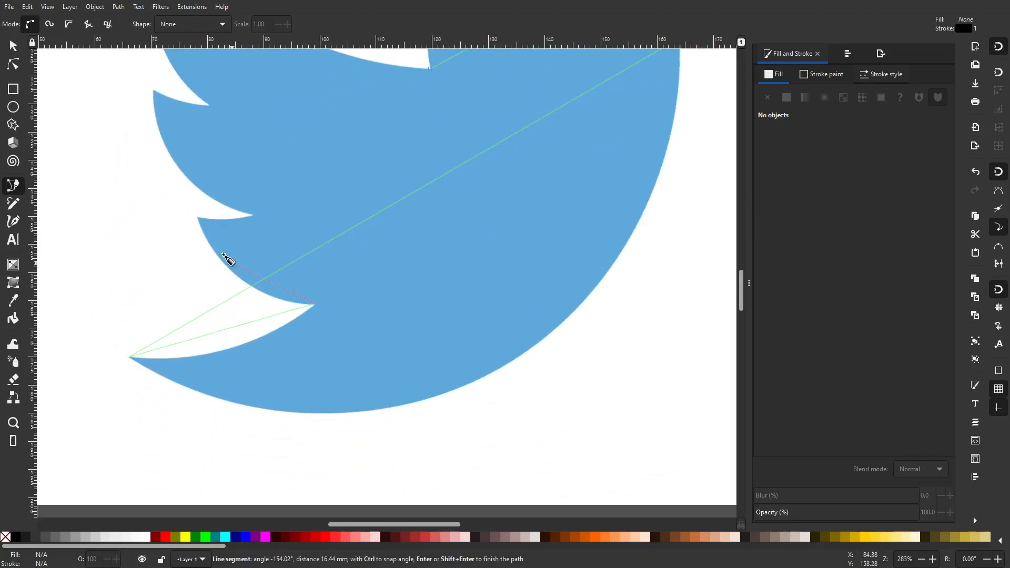
mouse_move(255, 216)
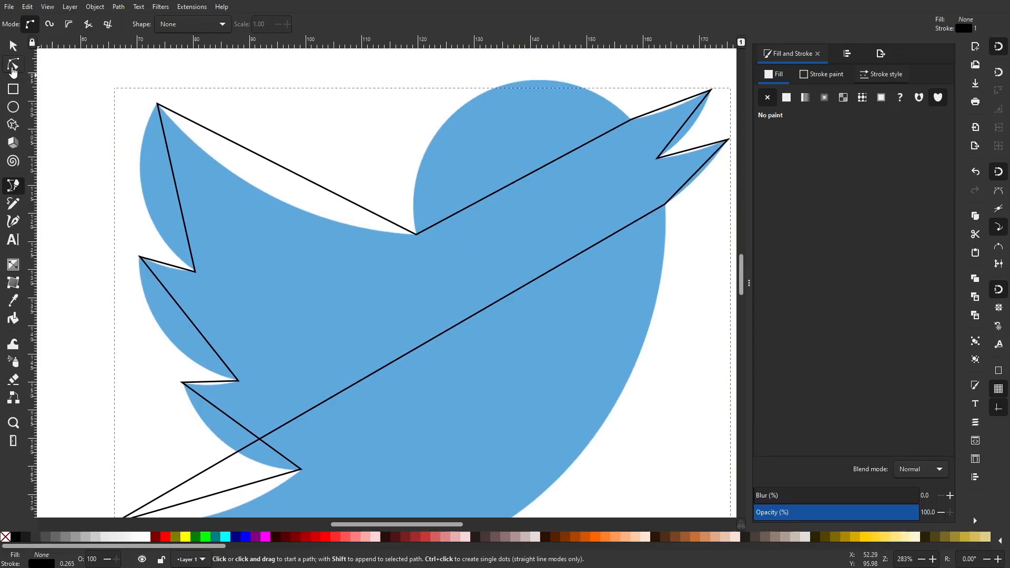
left_click(13, 63)
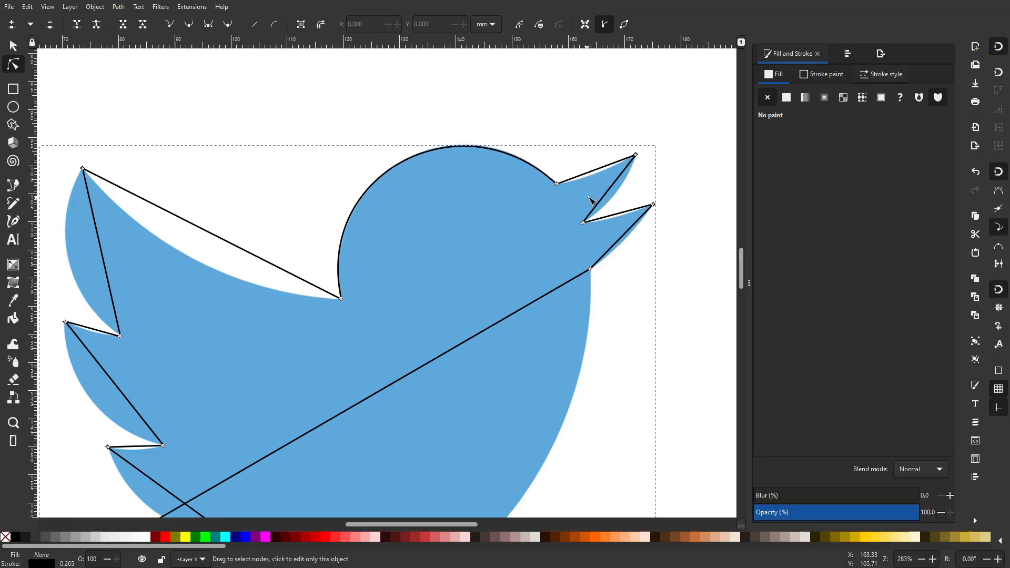
mouse_move(619, 197)
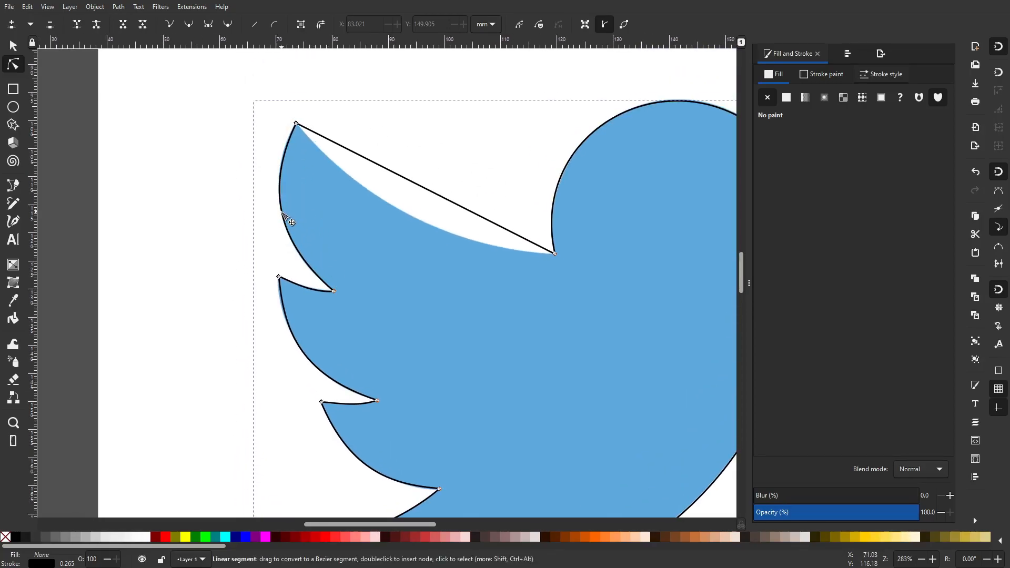
Curve the wing's top edge so the path hugs the bird's silhouette
left_click_drag(291, 219, 419, 216)
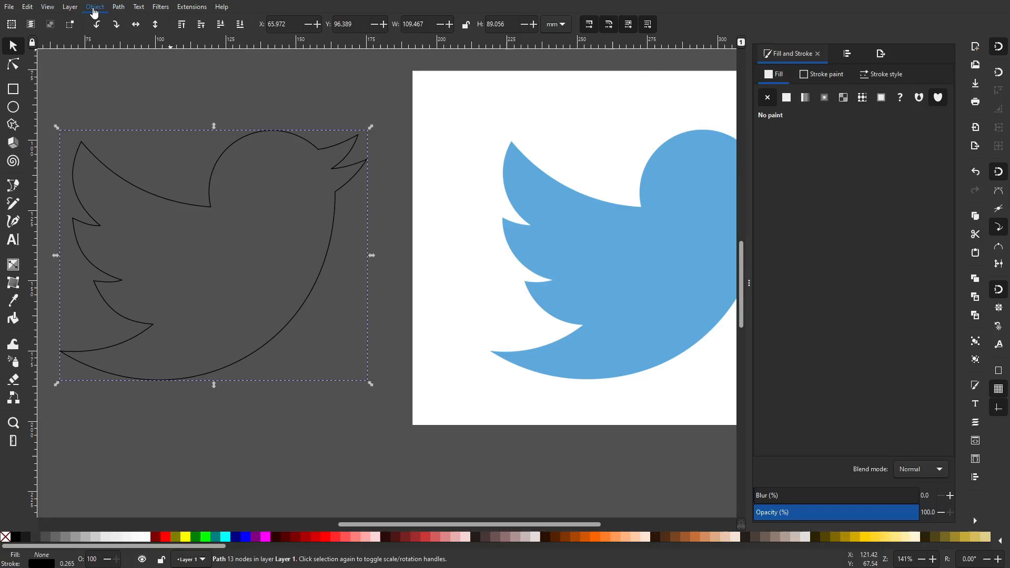
mouse_move(192, 8)
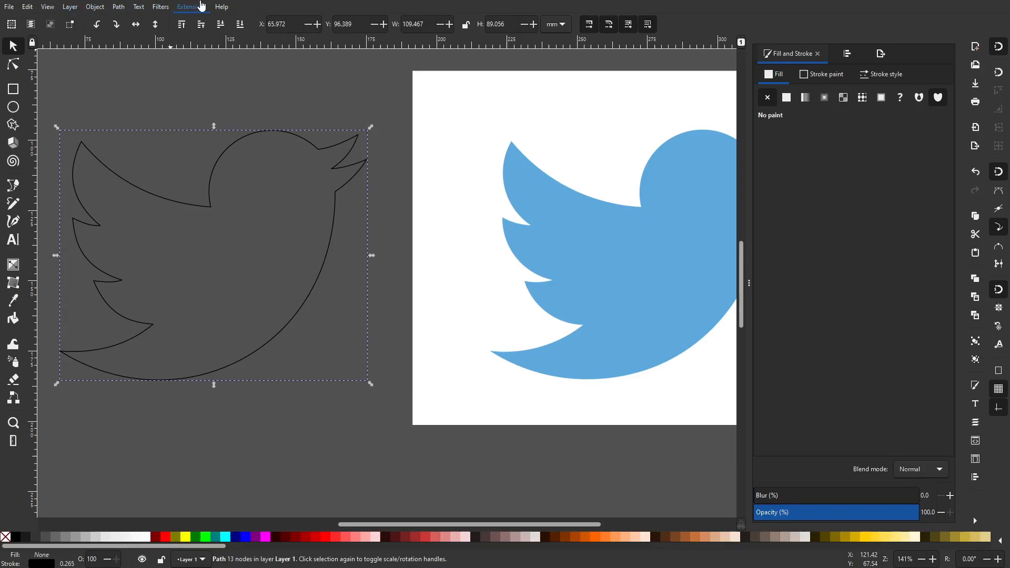
mouse_move(48, 7)
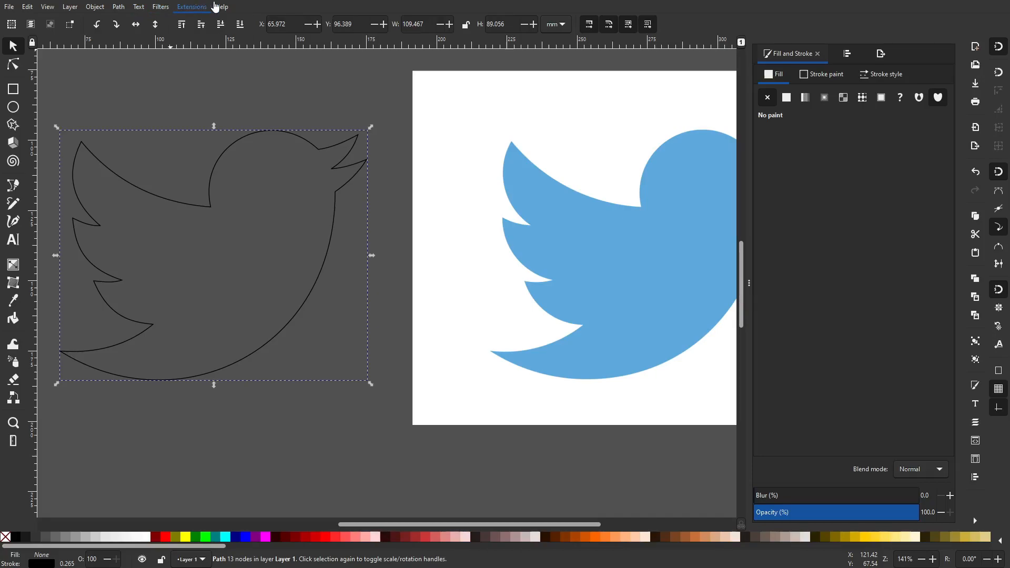
mouse_move(24, 7)
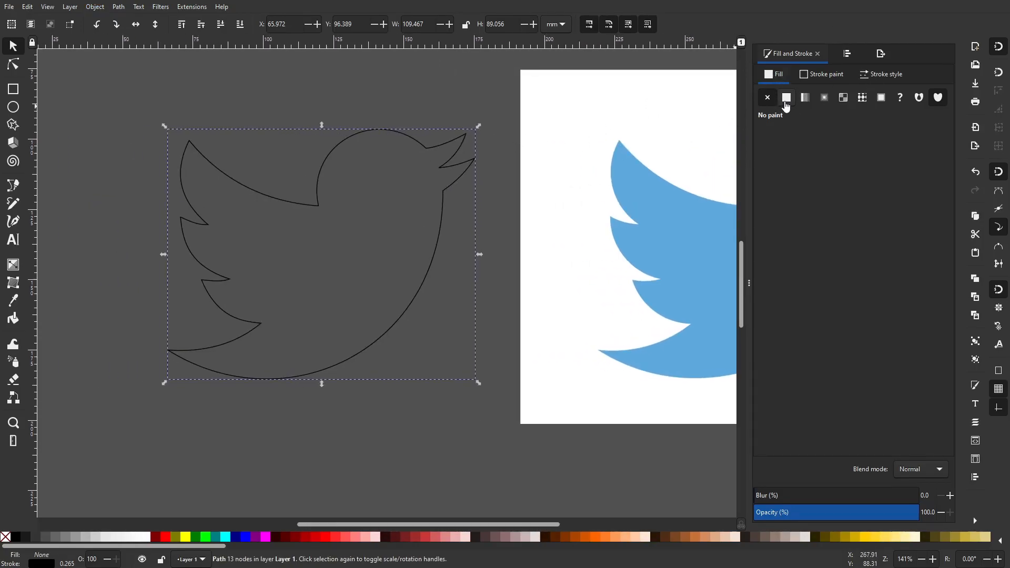
Give the traced bird a flat blue fill (5da9ddff) and set its stroke to No paint
left_click(786, 96)
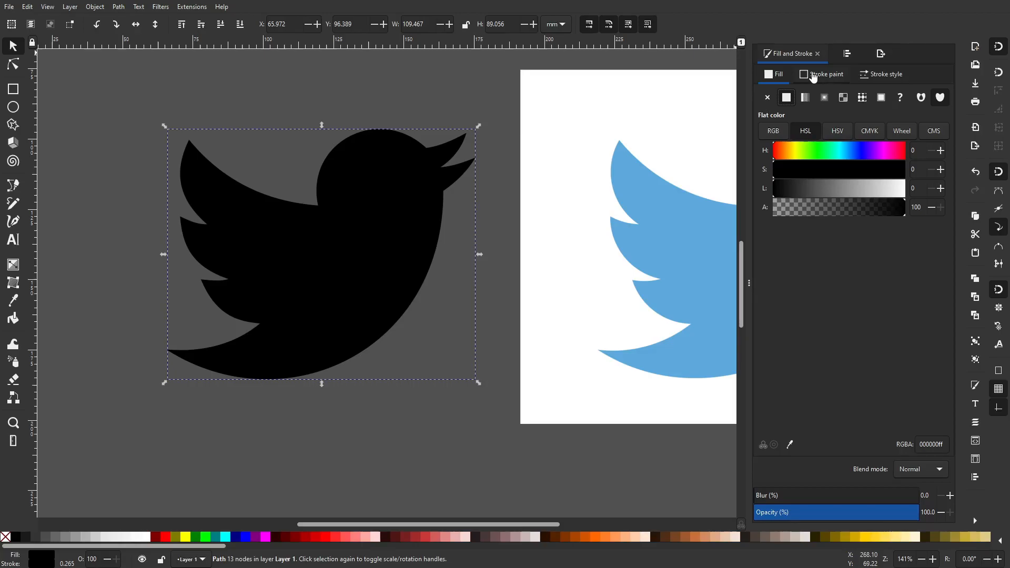
left_click(825, 74)
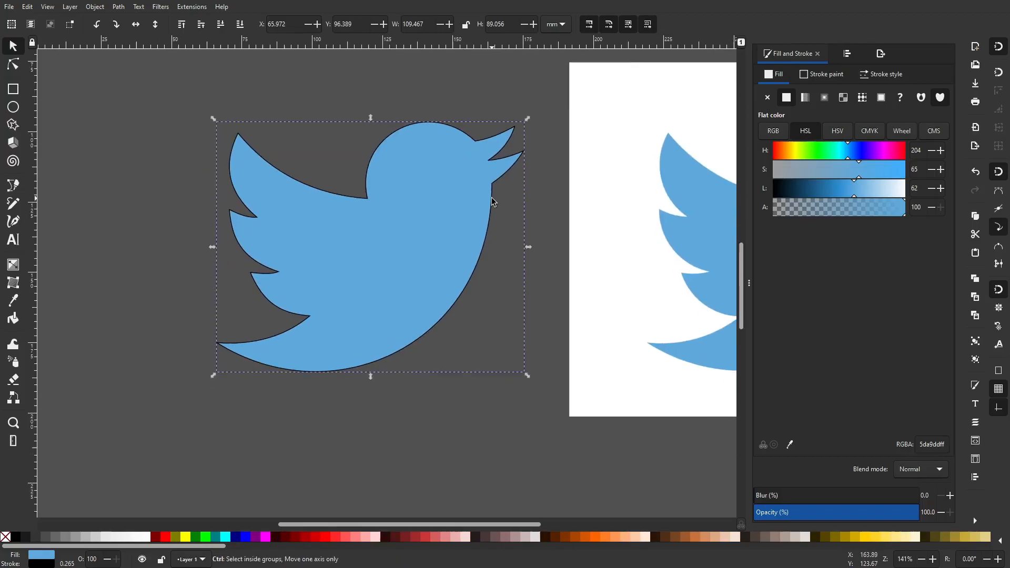
left_click(823, 74)
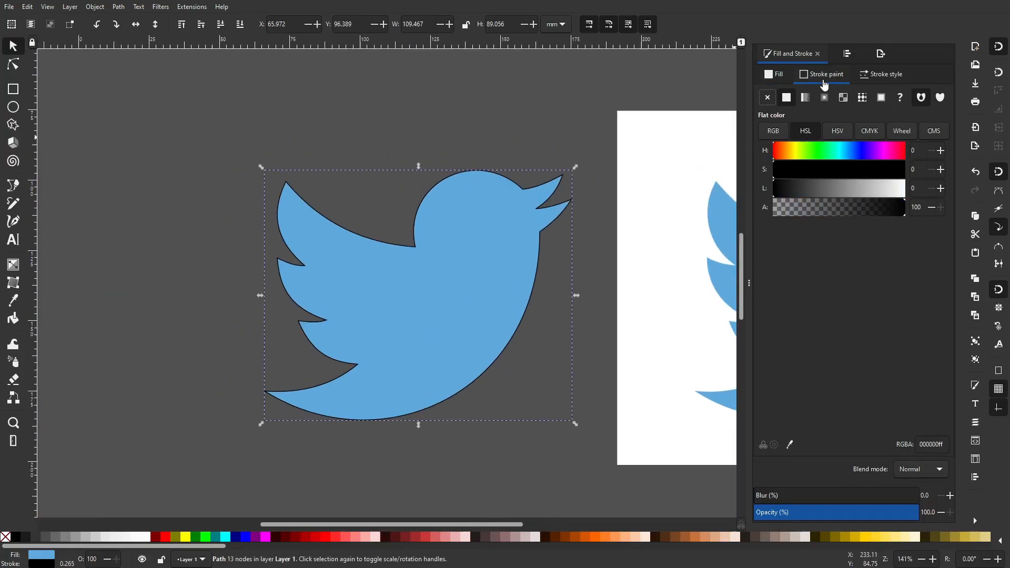
left_click(767, 97)
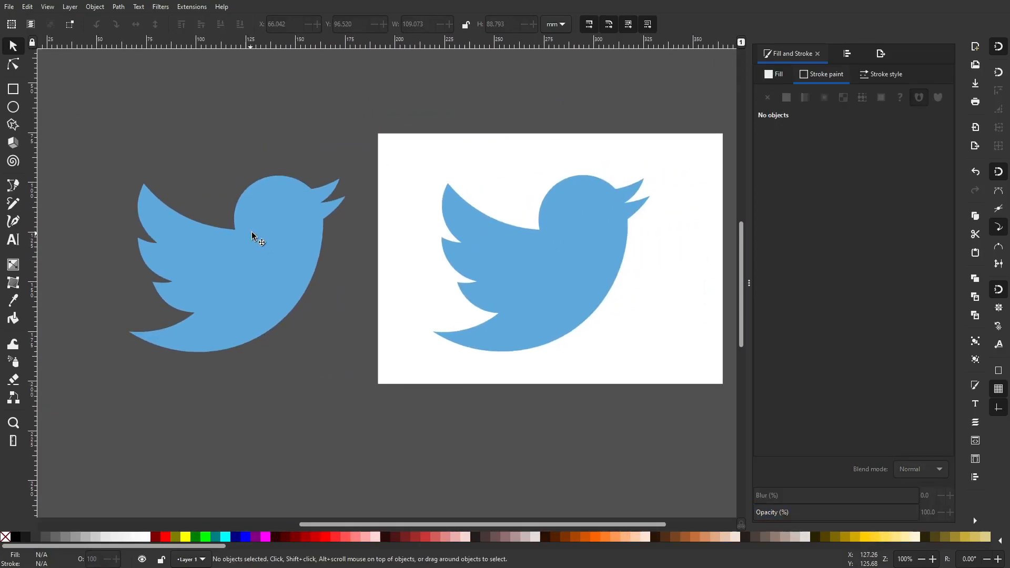
left_click(251, 234)
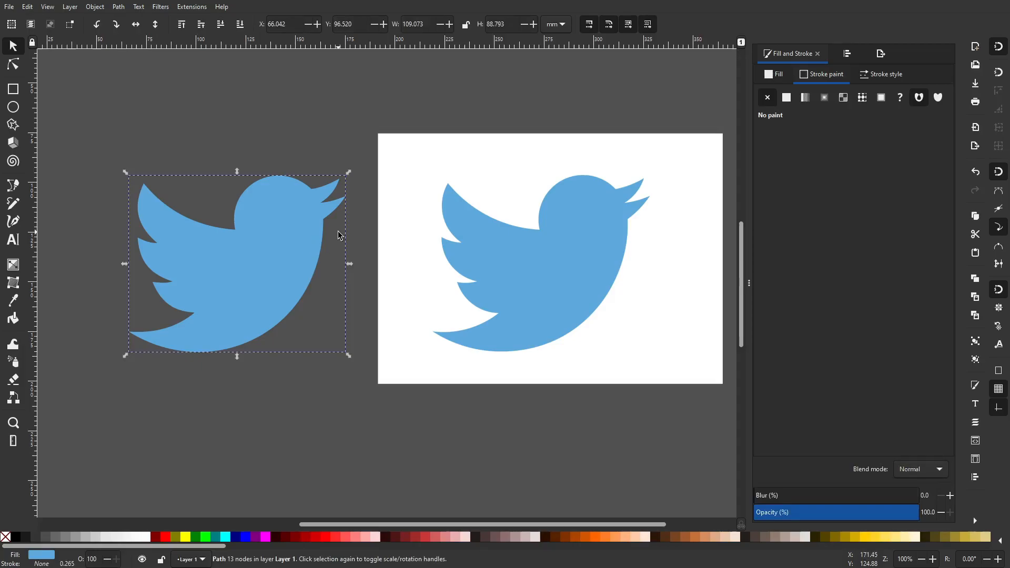